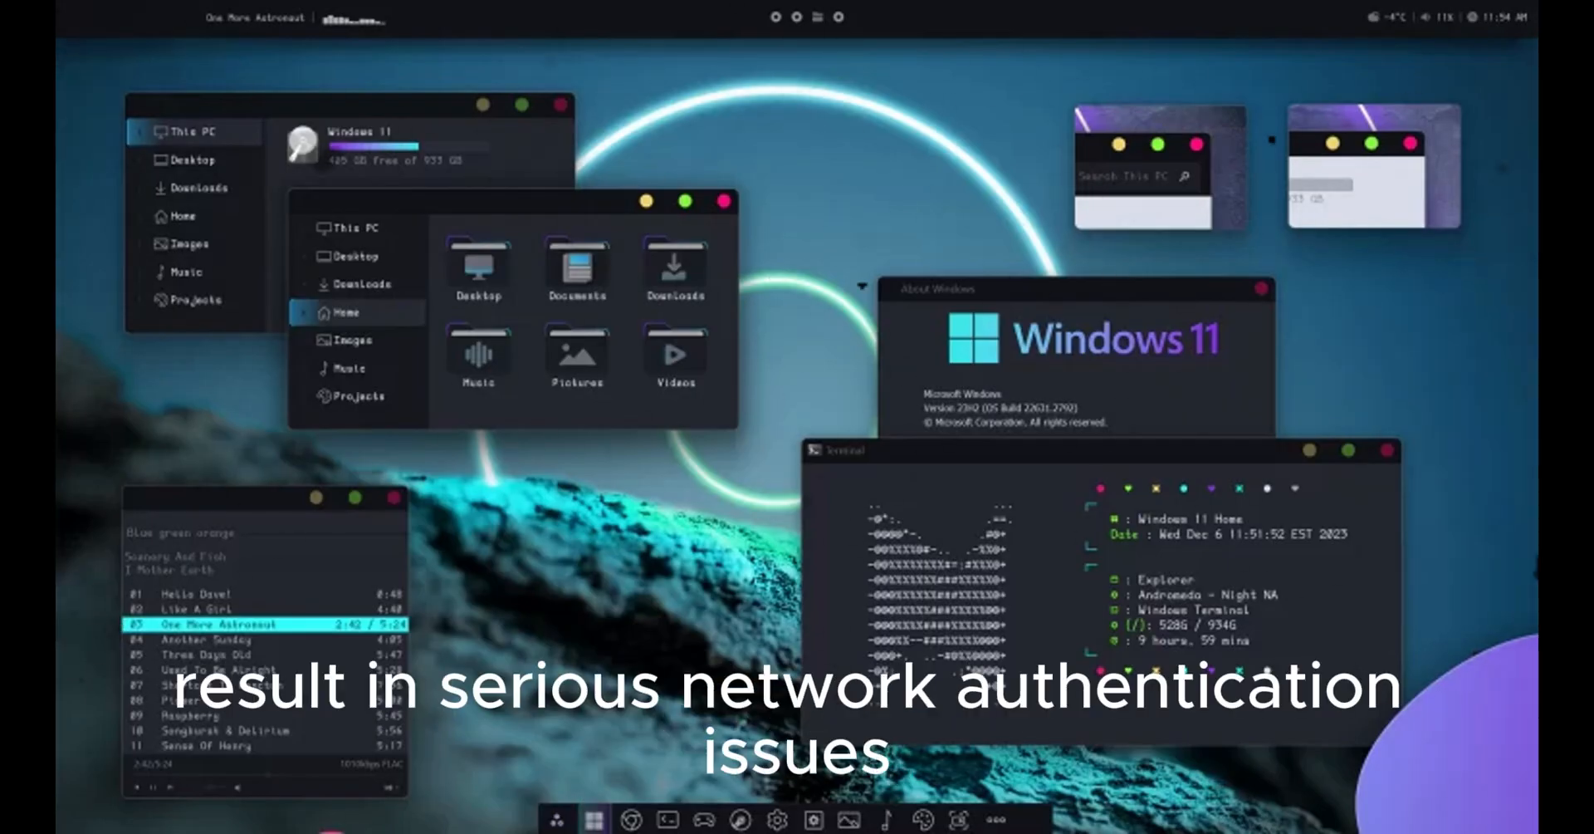
- Open the Windows 11 Start menu showing pinned apps and recommended files
{"action": "left_click", "coordinate": [350, 810]}
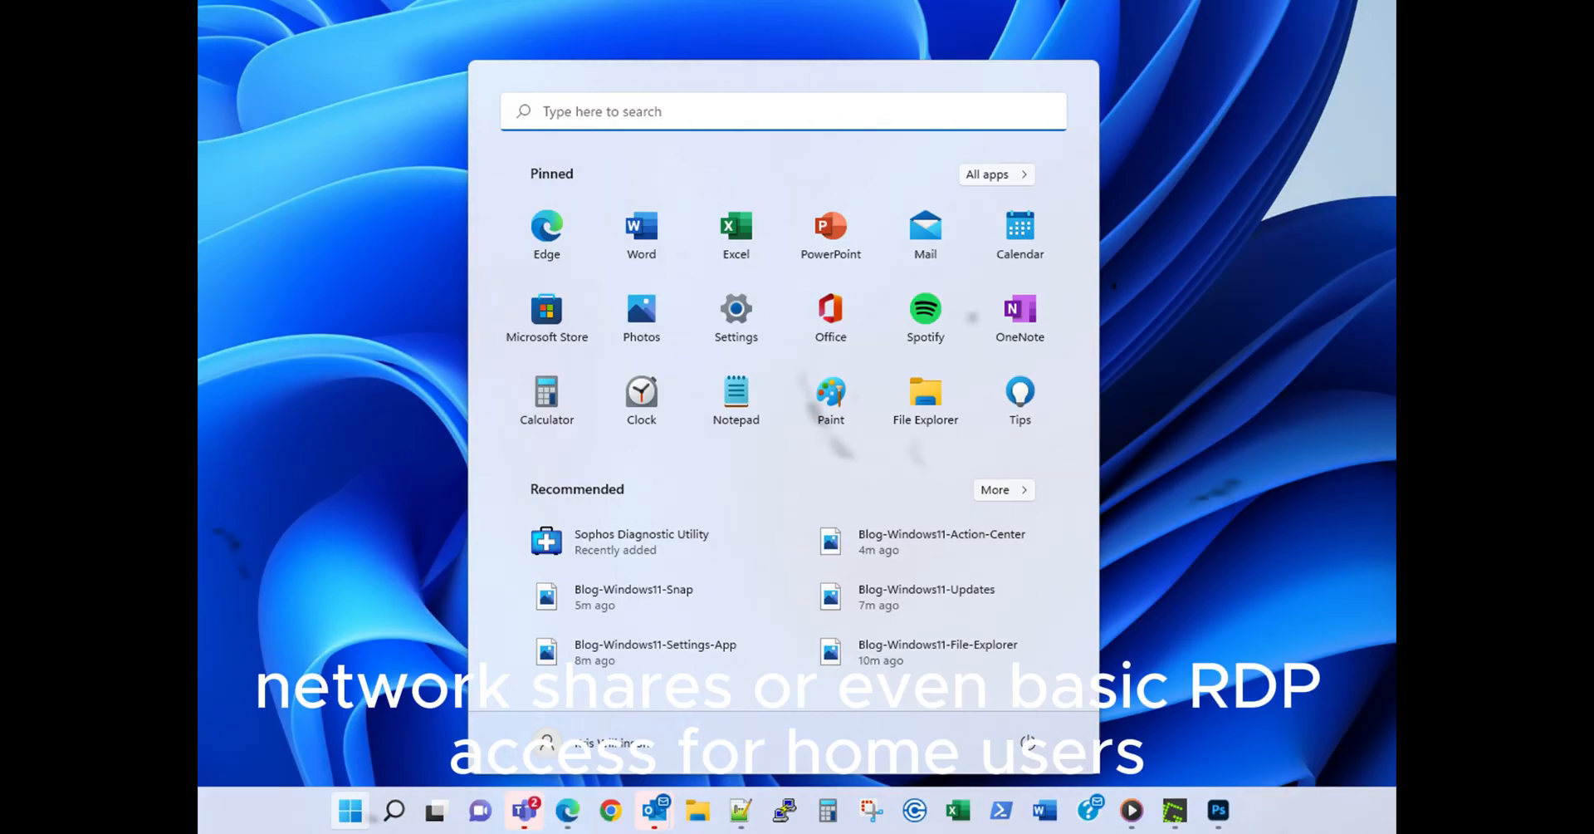